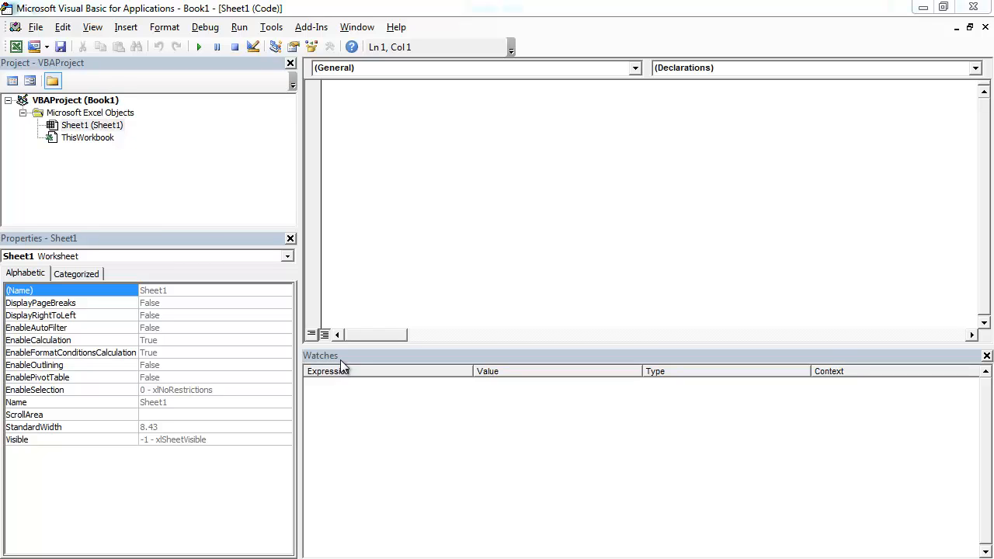
pyautogui.moveTo(128, 64)
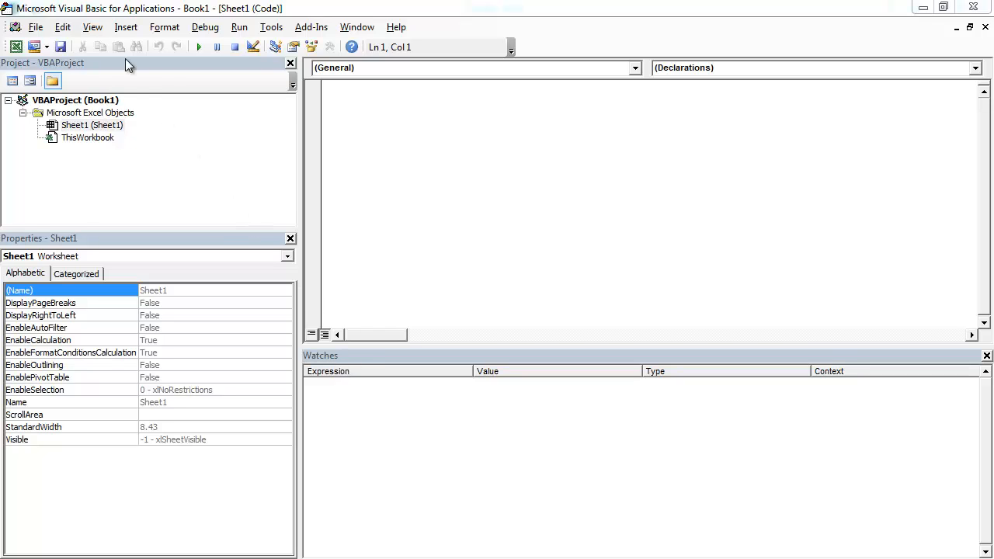
# - Open the Insert menu in the VBA editor
pyautogui.click(125, 26)
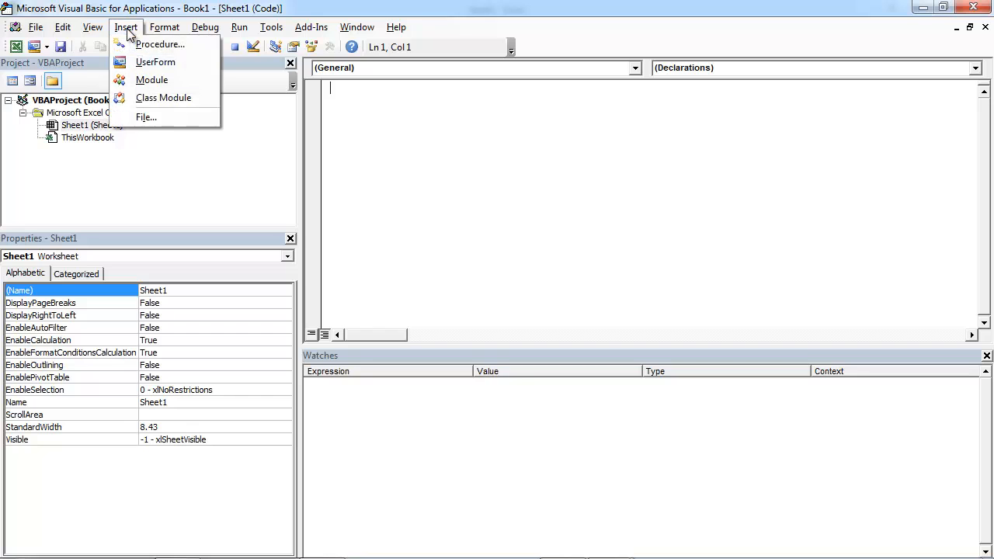
# - Add UserForm1 with a MonthView calendar control and shrink the form to fit
pyautogui.click(156, 62)
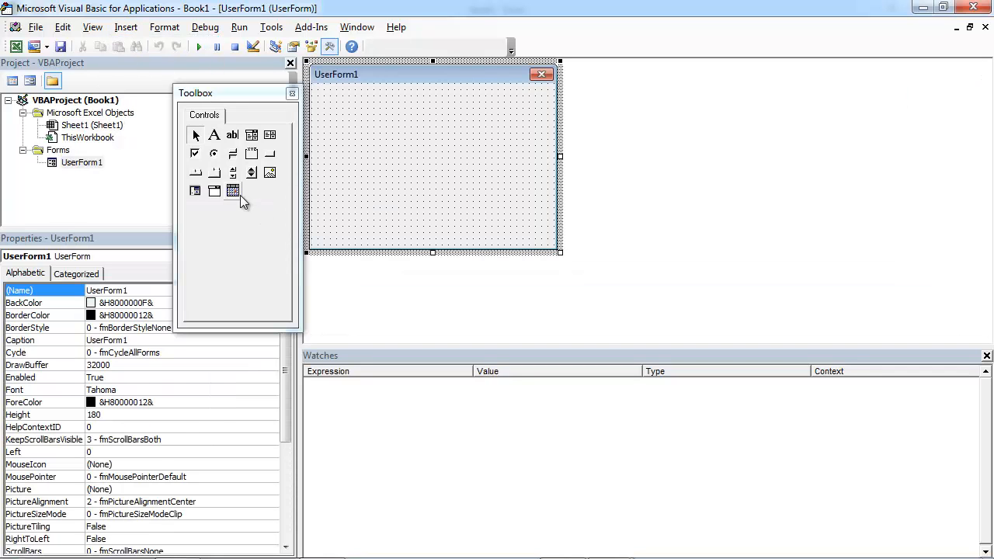
pyautogui.moveTo(233, 192)
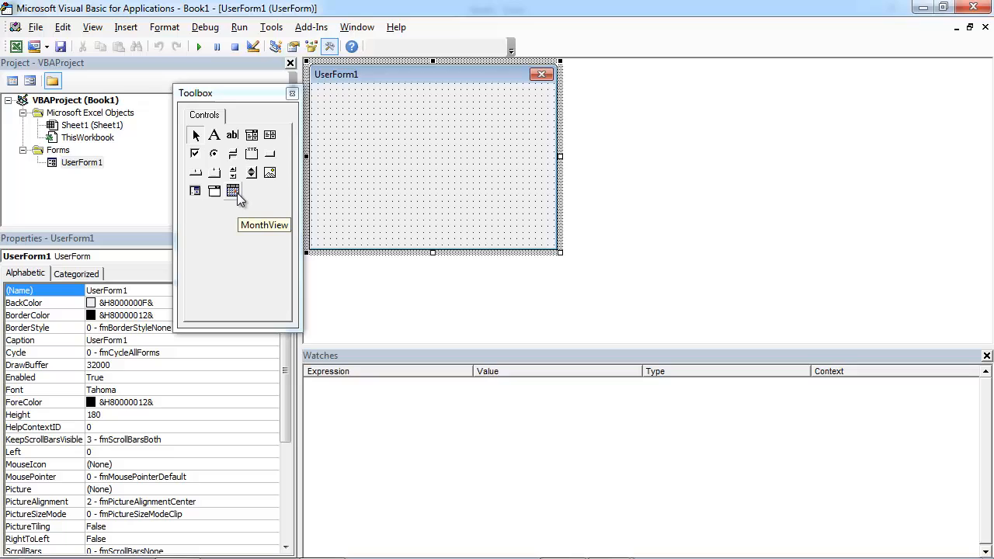
pyautogui.click(233, 191)
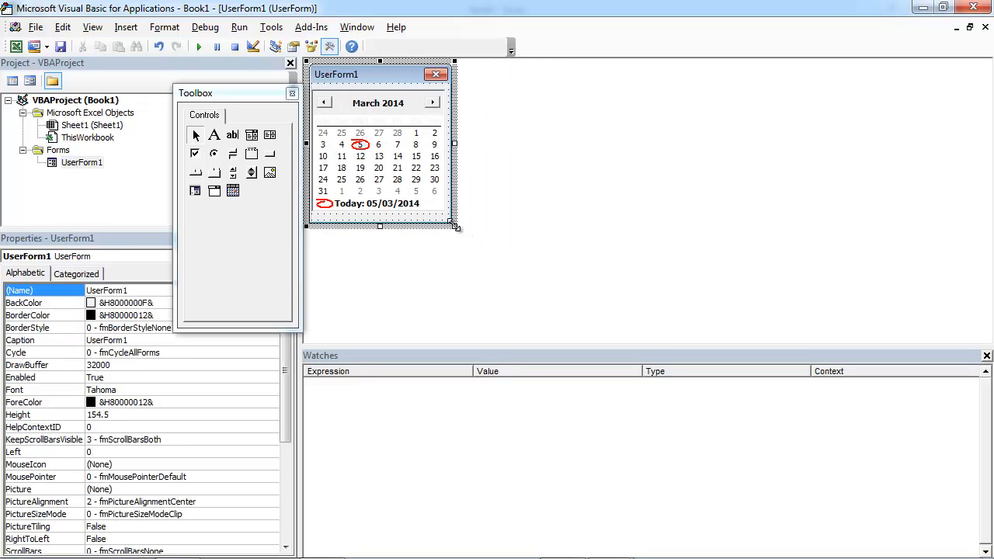
pyautogui.moveTo(379, 226); pyautogui.dragTo(380, 222)
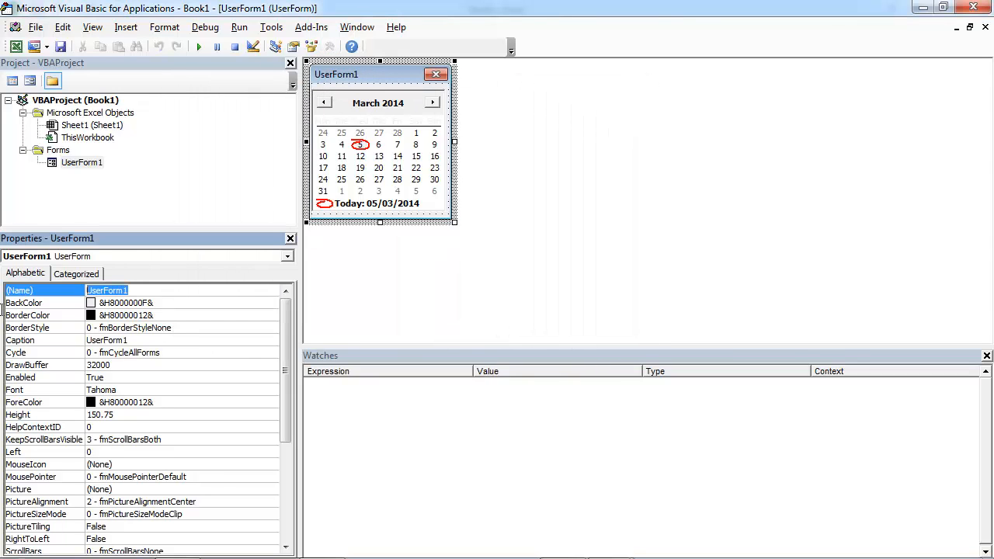
# - Set the form's (Name) to ufCalendar and its Caption to Calendar
pyautogui.write('ufCan')
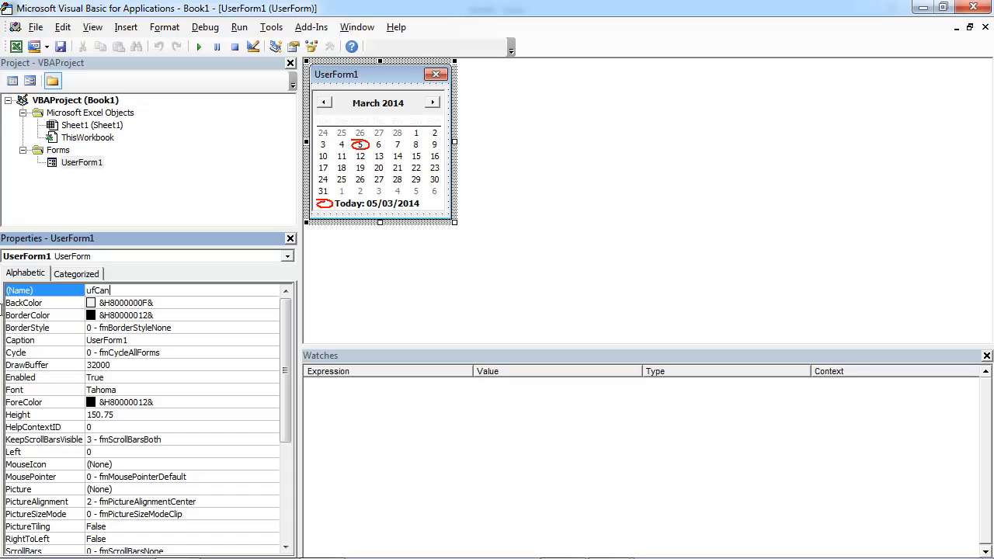
pyautogui.press('Backspace')
pyautogui.write('lendar')
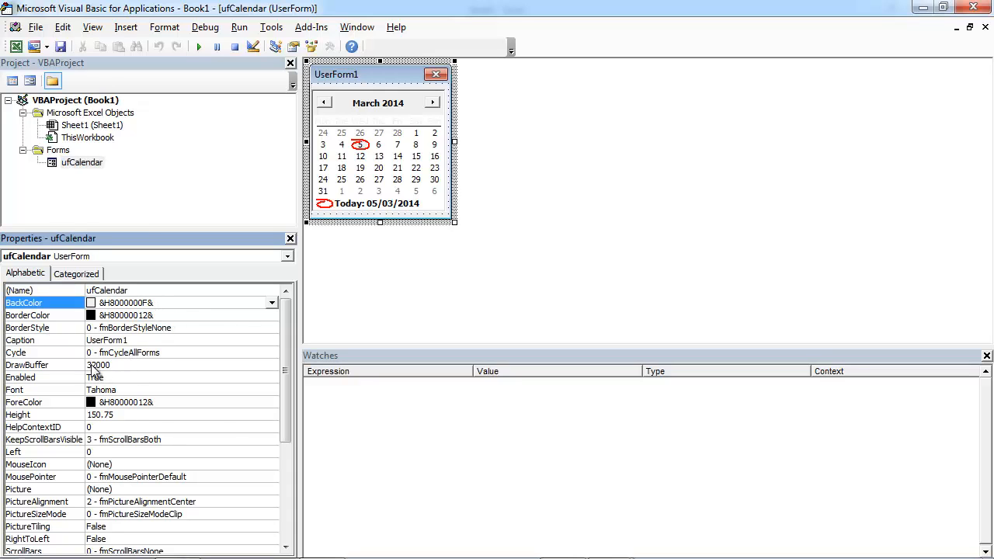
pyautogui.click(44, 340)
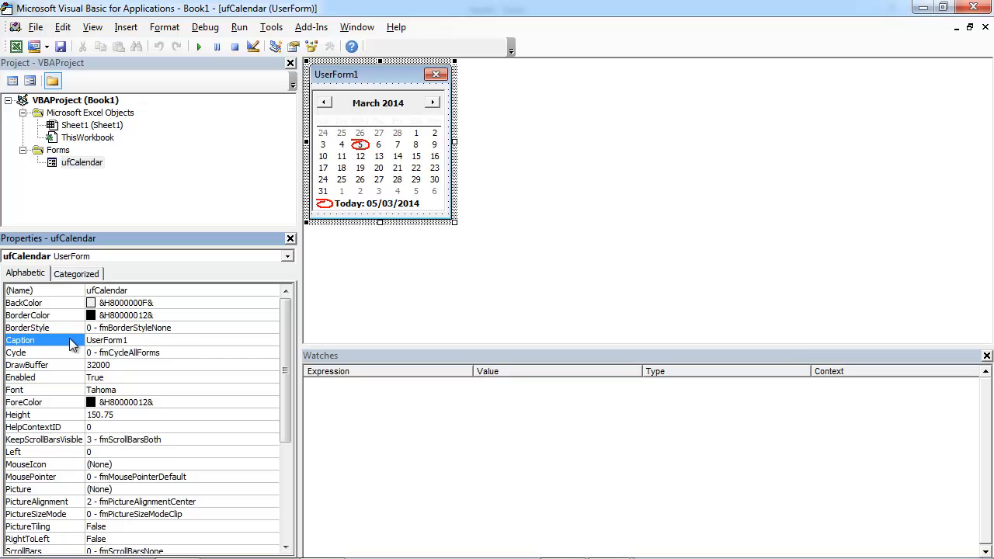
pyautogui.write('Calendar')
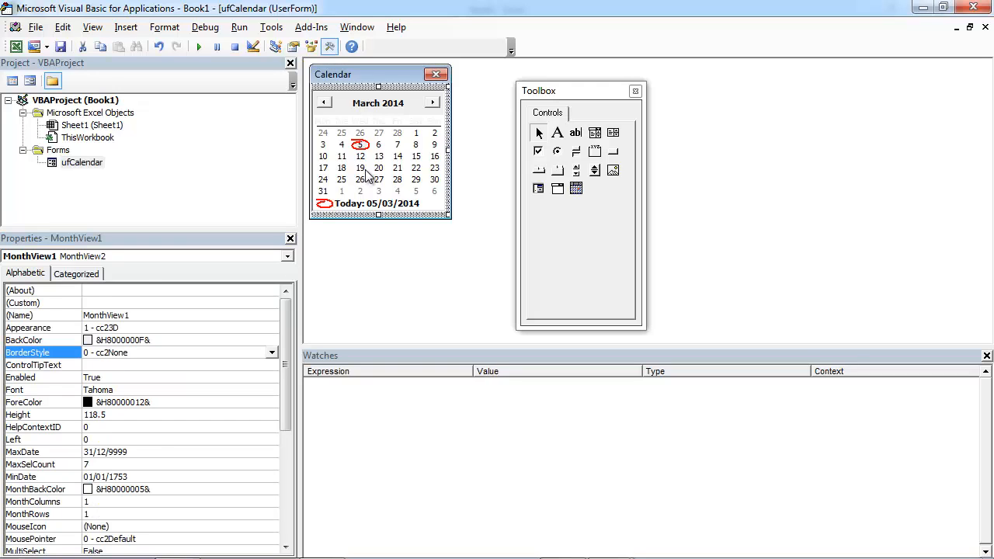
pyautogui.moveTo(425, 272)
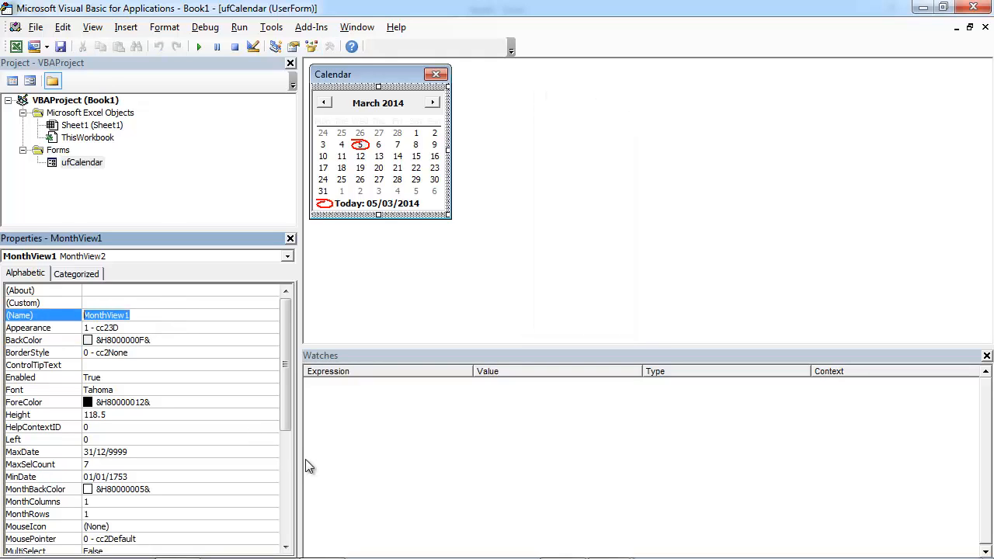
# - Change the MonthView control's (Name) property to mvCalendar
pyautogui.write('mvCal')
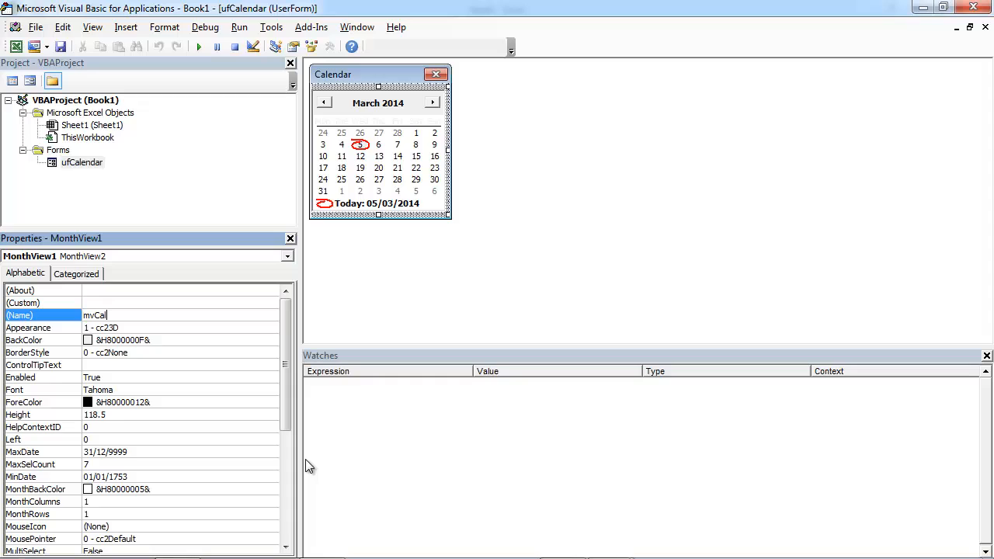
pyautogui.write('endar')
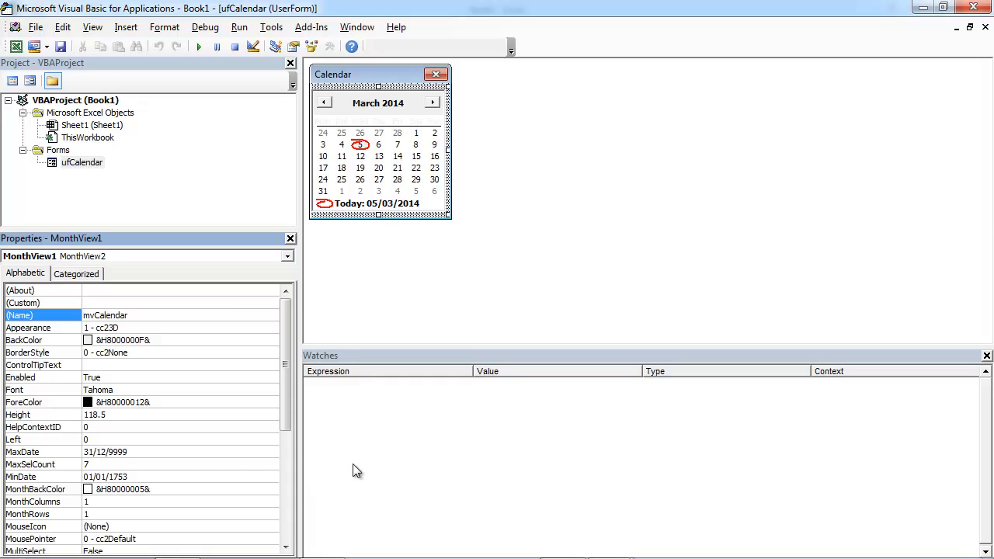
pyautogui.moveTo(120, 361)
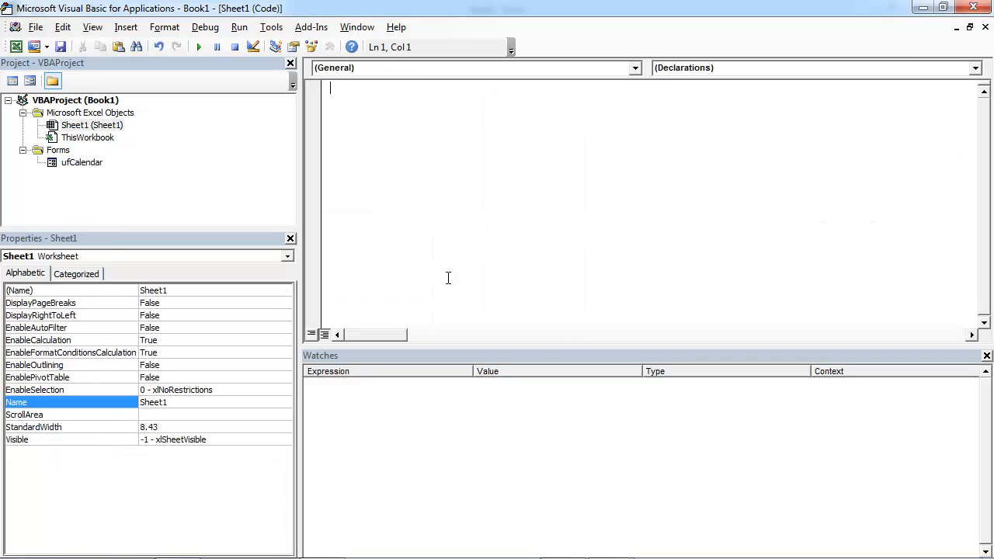
# - Create Worksheet_SelectionChange in Sheet1 and add the line ulCalendar.Show
pyautogui.click(633, 67)
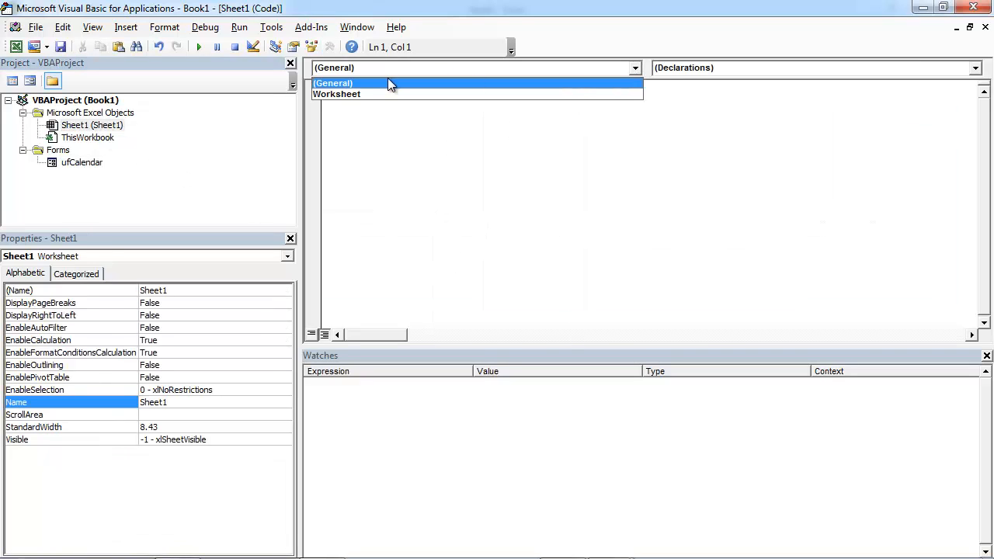
pyautogui.click(336, 93)
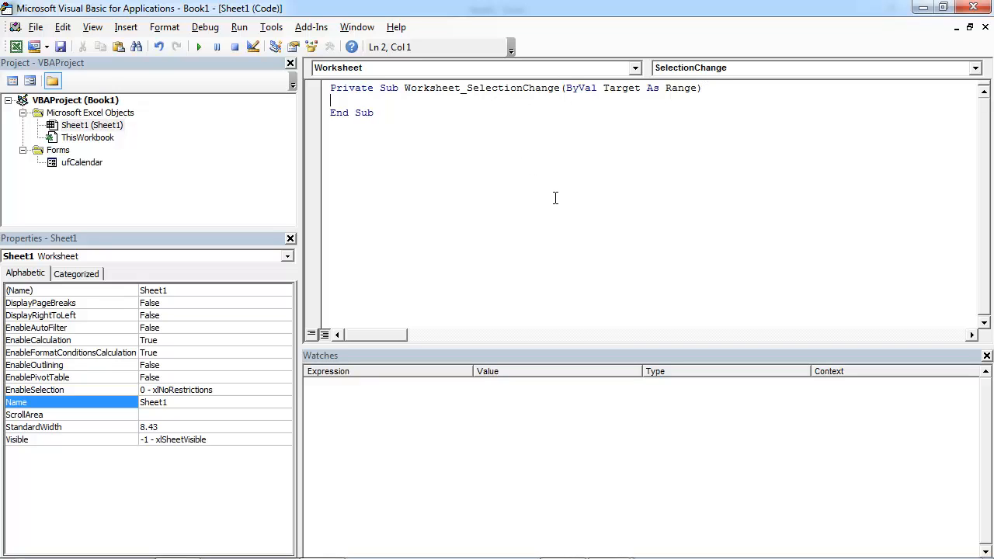
pyautogui.write('u1')
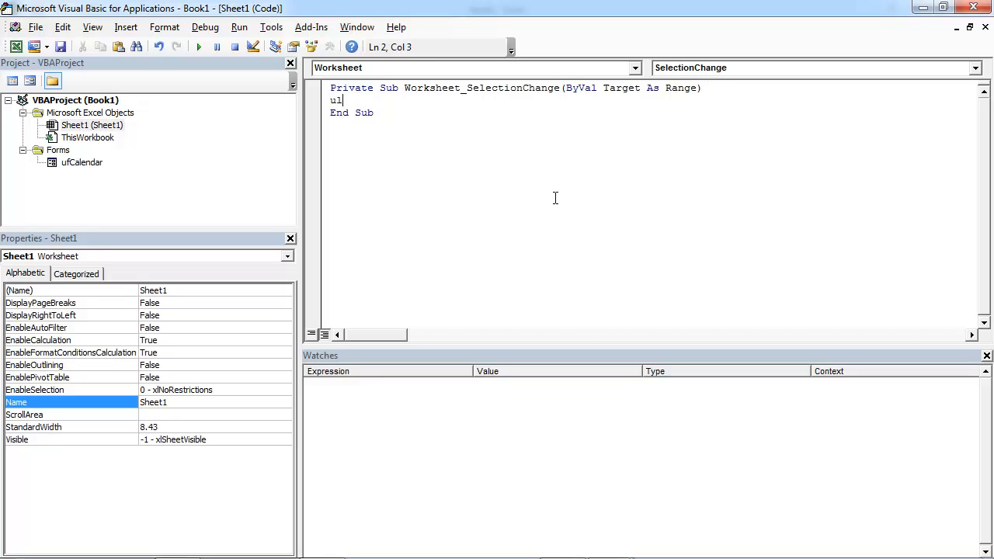
pyautogui.write('Calenda')
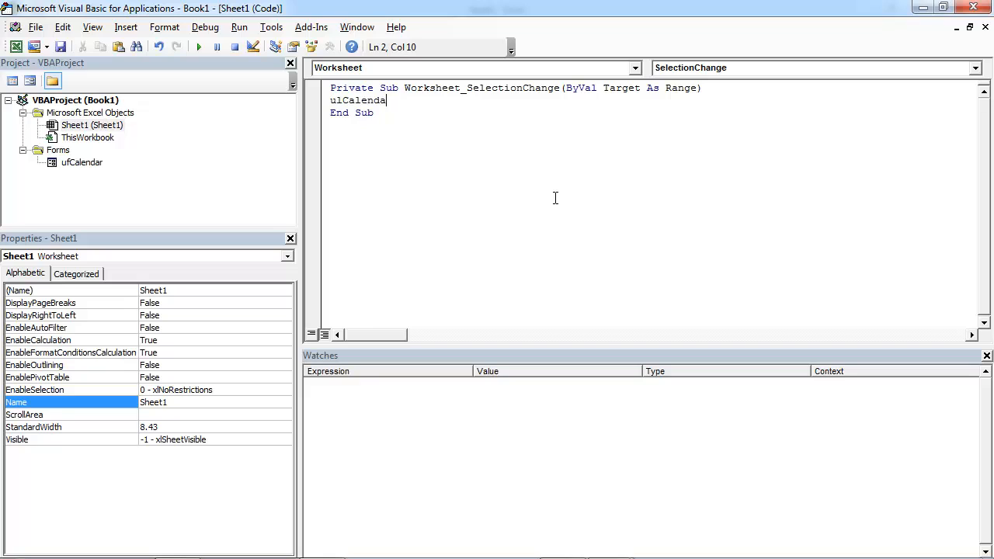
pyautogui.write('.Show')
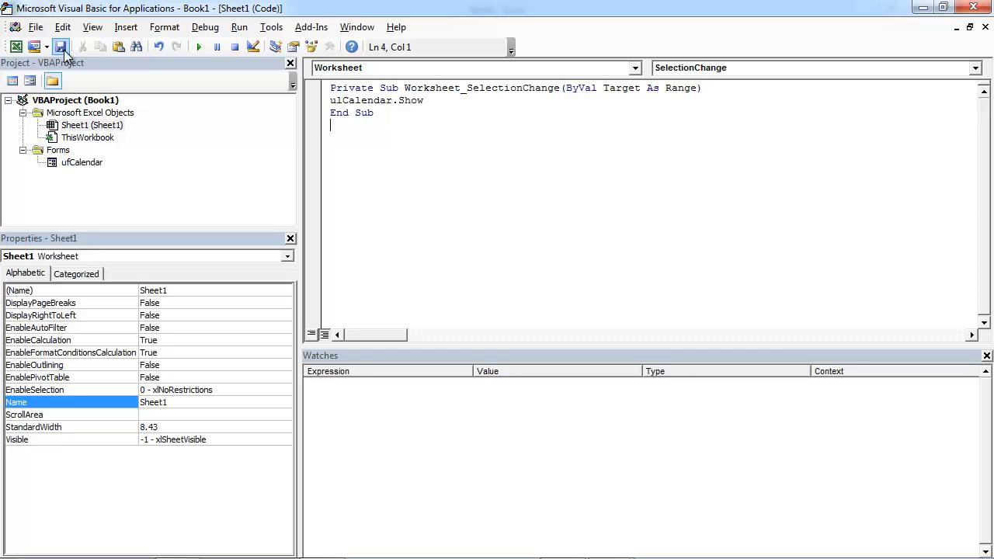
# - Save the workbook as Book4 with type Excel Macro-Enabled Workbook (*.xlsm)
pyautogui.click(35, 26)
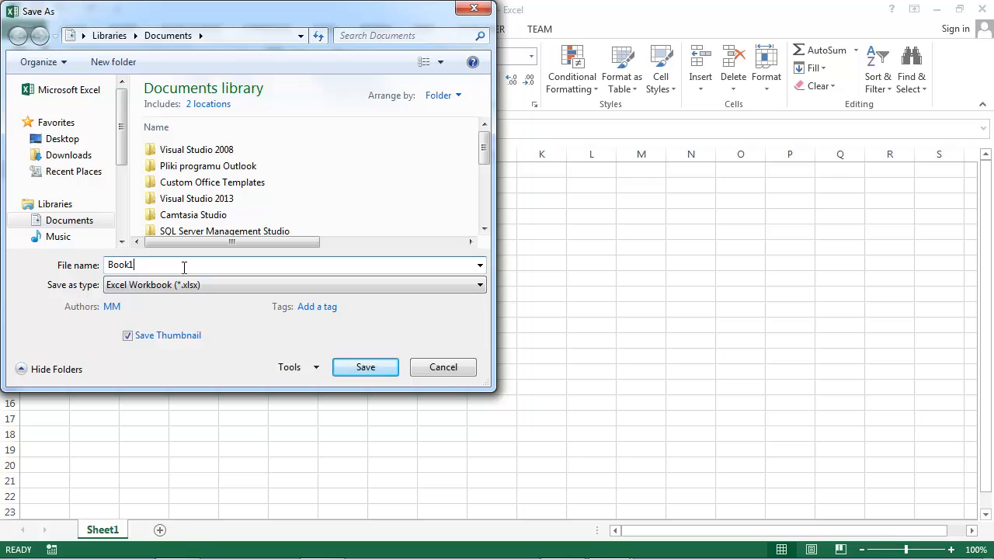
pyautogui.write('Book4')
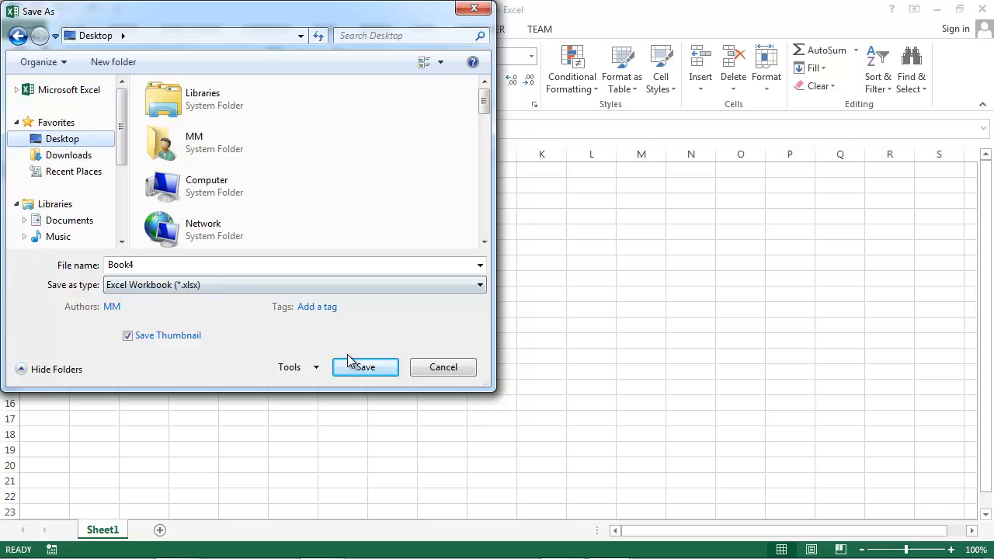
pyautogui.click(295, 284)
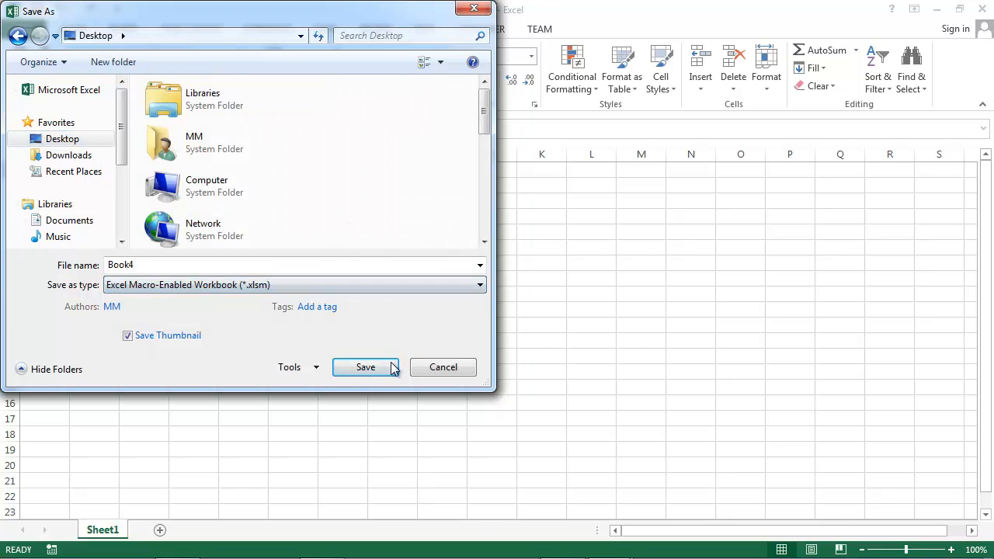
pyautogui.click(365, 367)
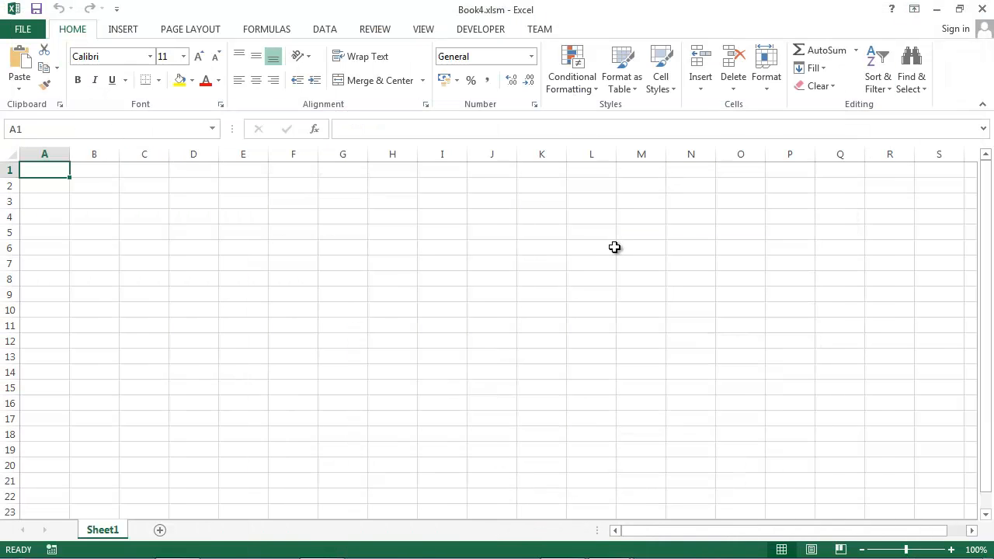
pyautogui.moveTo(204, 238)
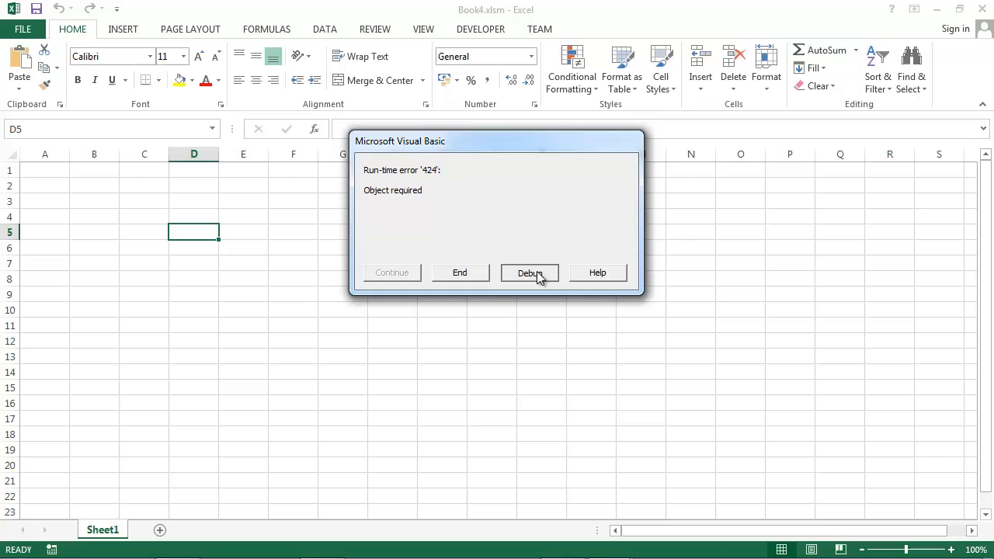
# - Choose Debug on run-time error 424 to reach the ulCalendar.Show line
pyautogui.click(529, 273)
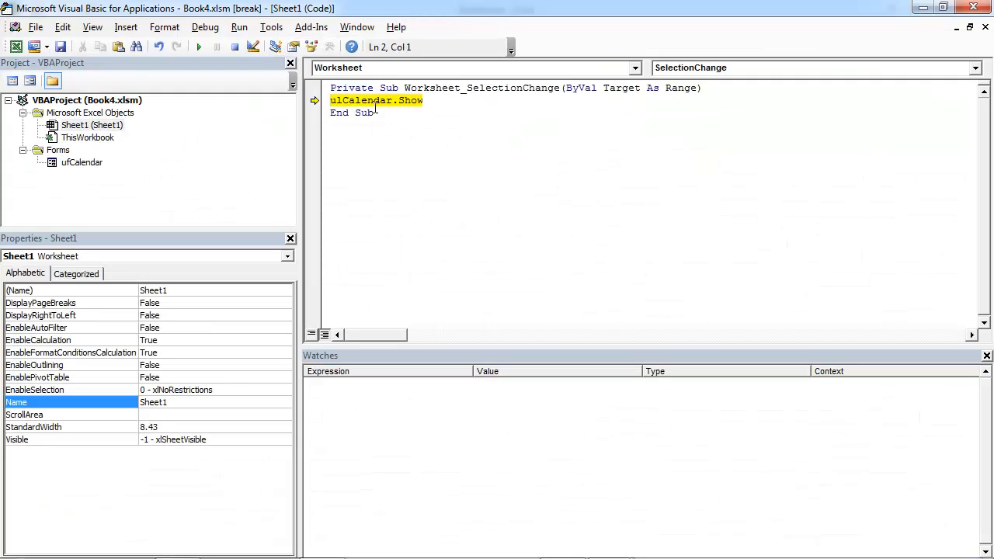
# - Fix the typo so the line reads ufCalendar.Show, then return to Excel
pyautogui.click(375, 113)
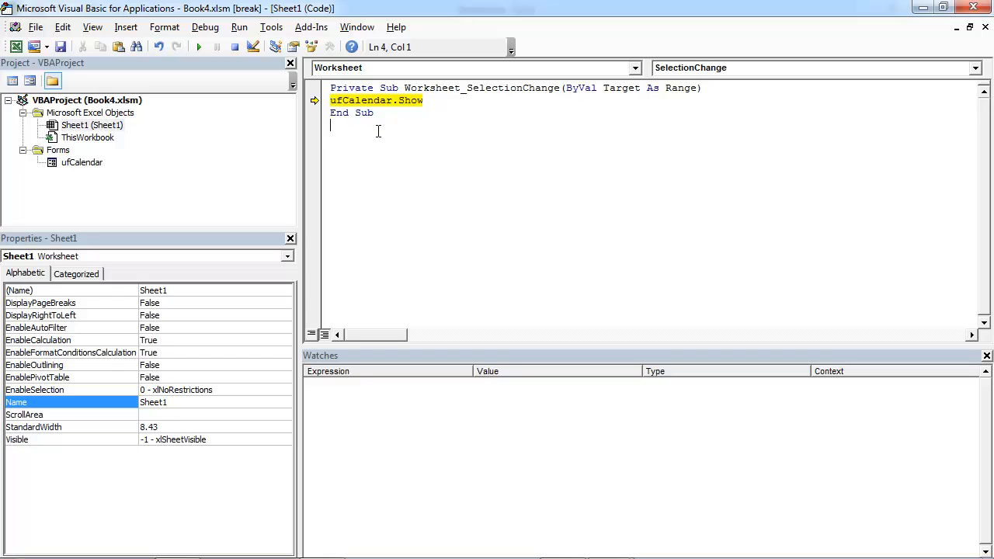
pyautogui.click(61, 47)
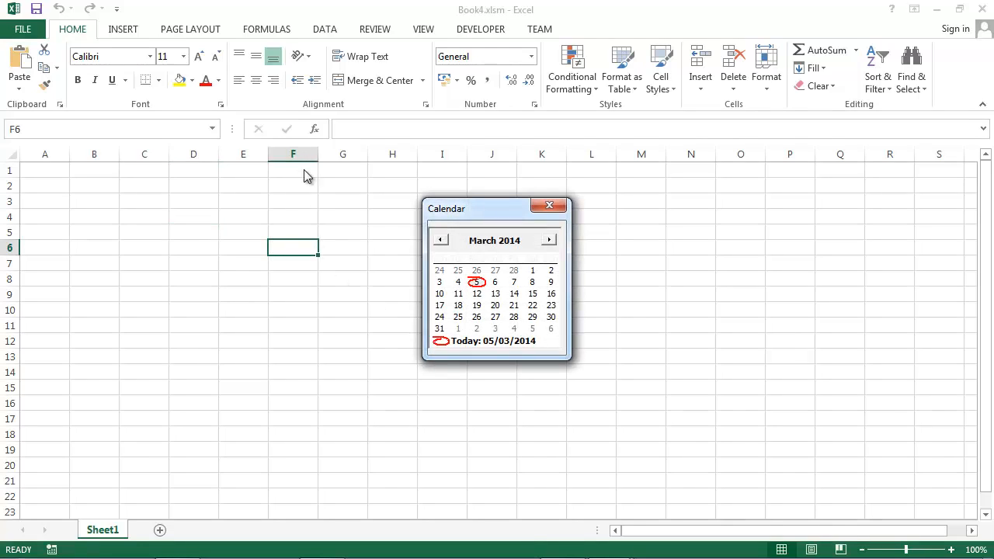
pyautogui.moveTo(441, 260)
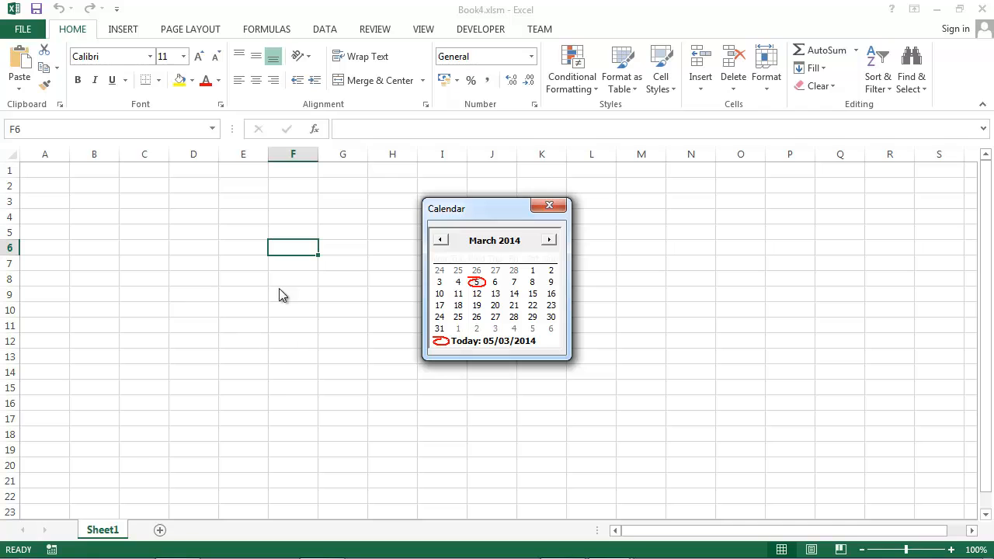
# - Select cell E6 to show the Calendar form, then close it
pyautogui.click(144, 215)
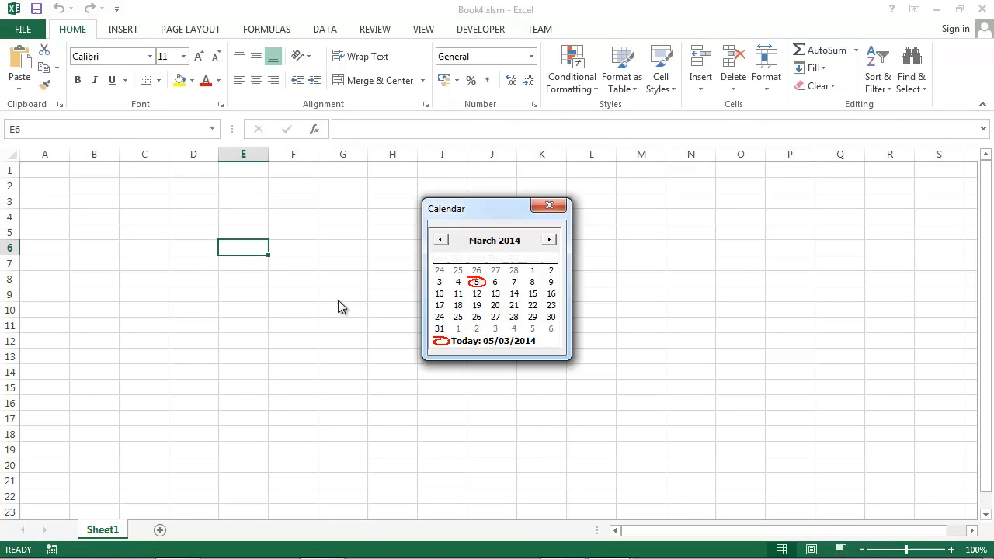
pyautogui.click(550, 205)
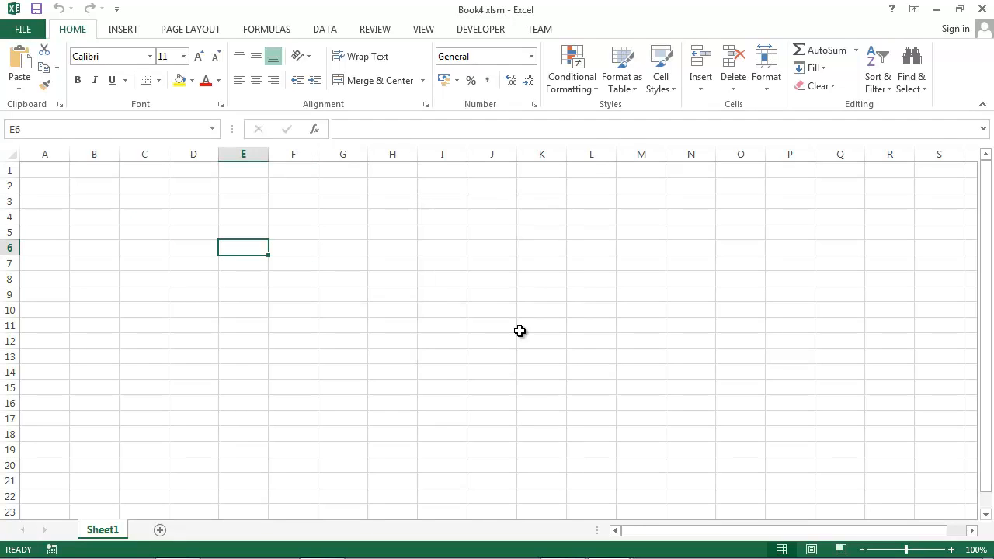